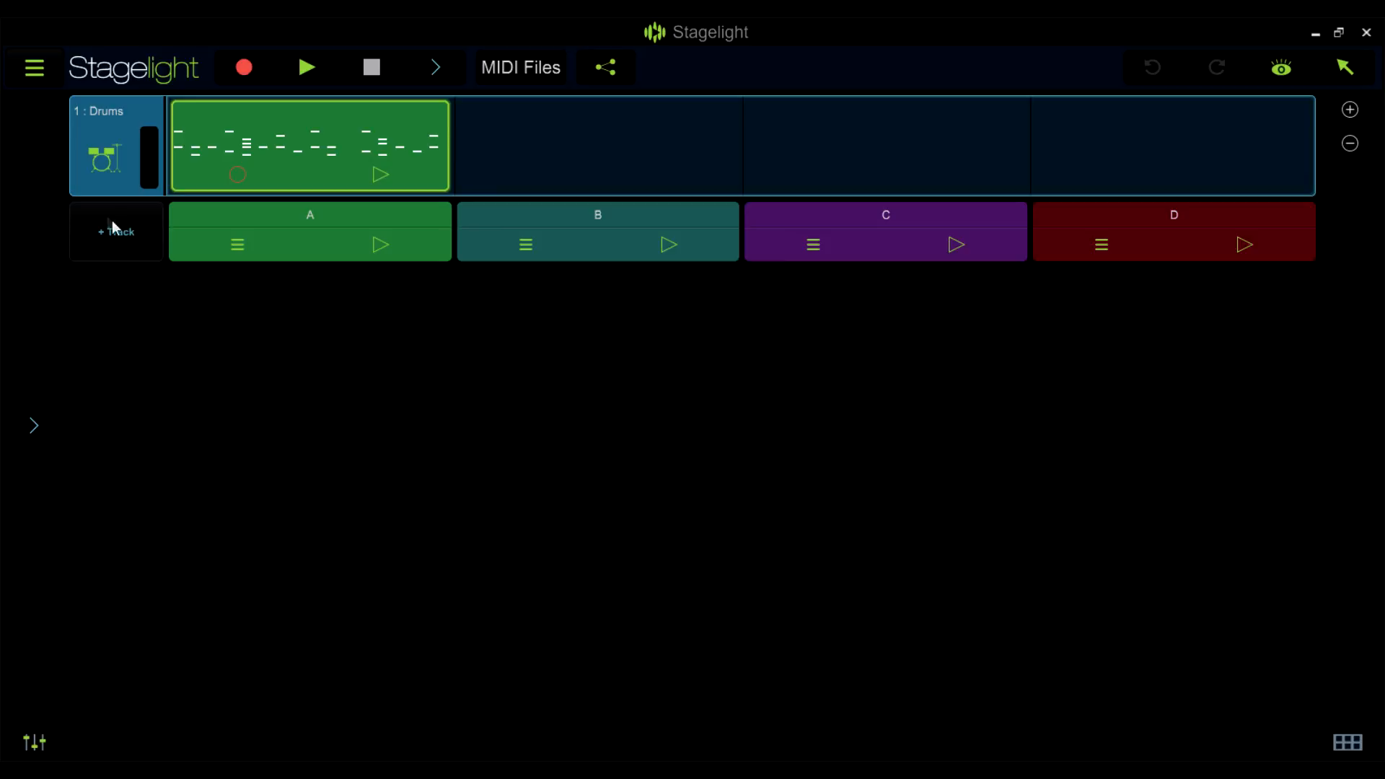
Step: Add an ElectroSynth track with the KS - After Dark preset alongside the drum track
left_click(115, 231)
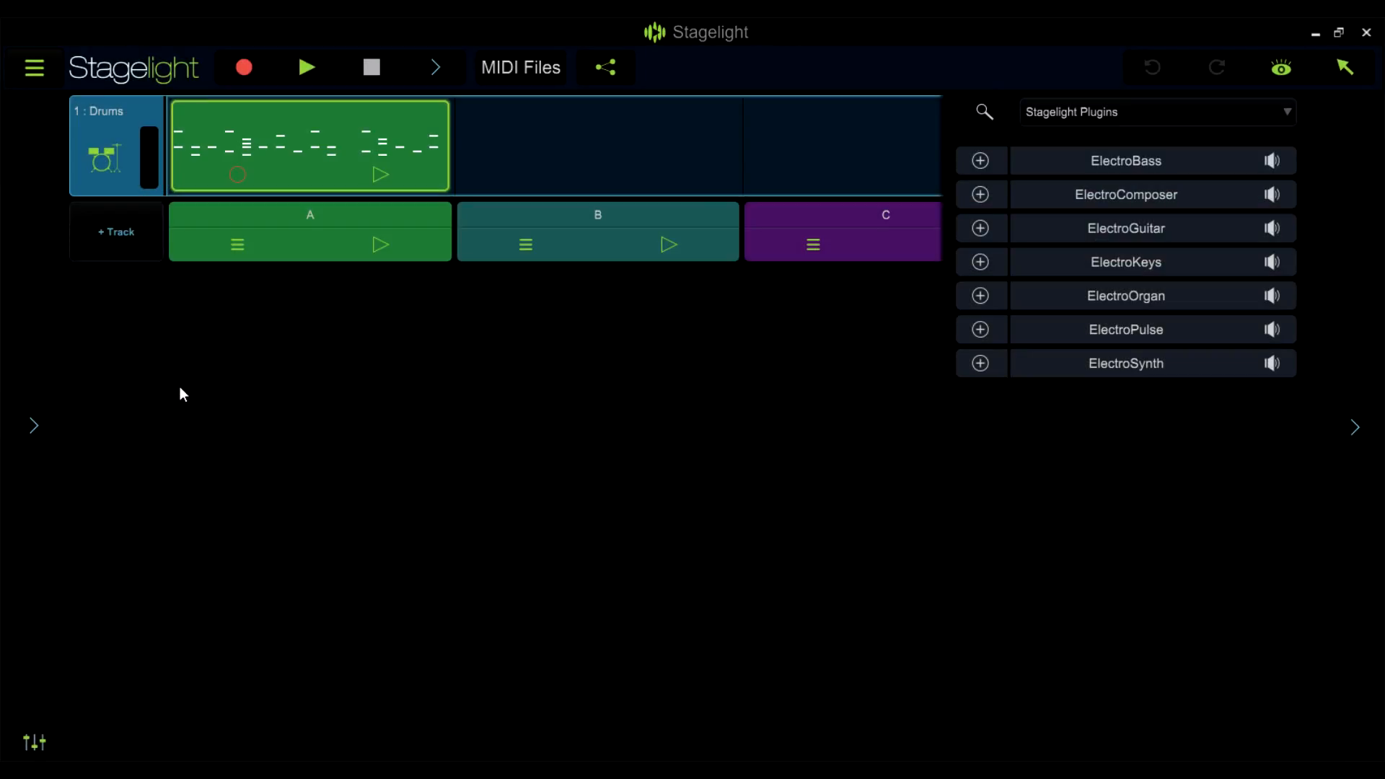
left_click(978, 363)
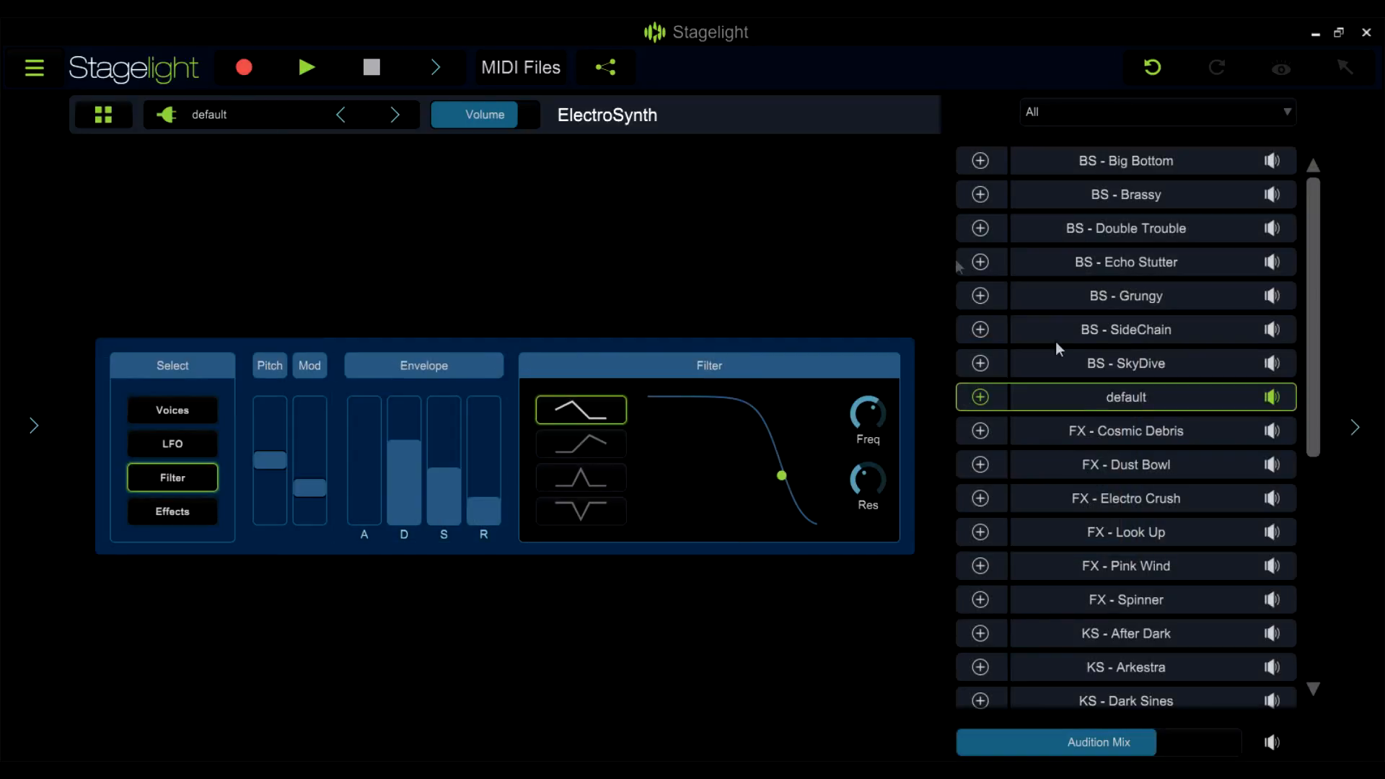
scroll("down", 3)
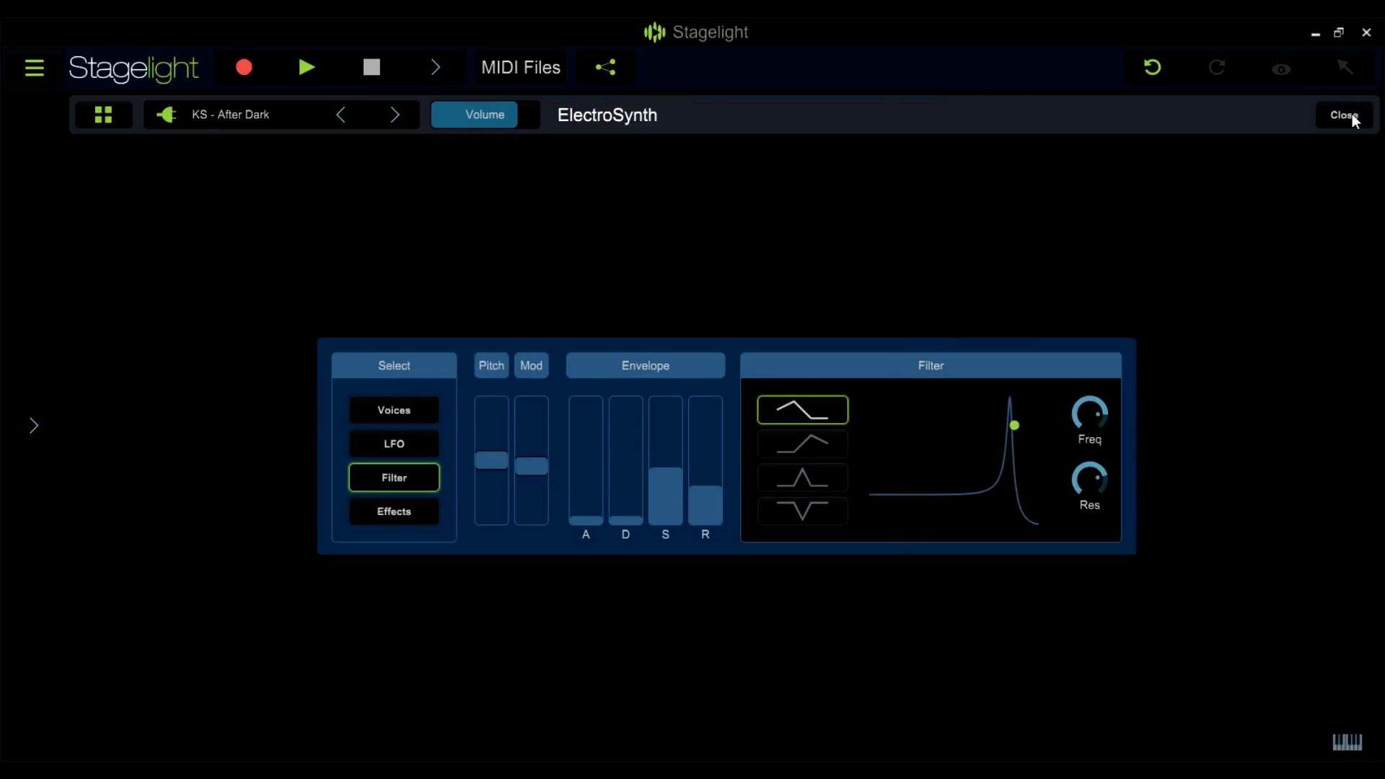
left_click(1344, 115)
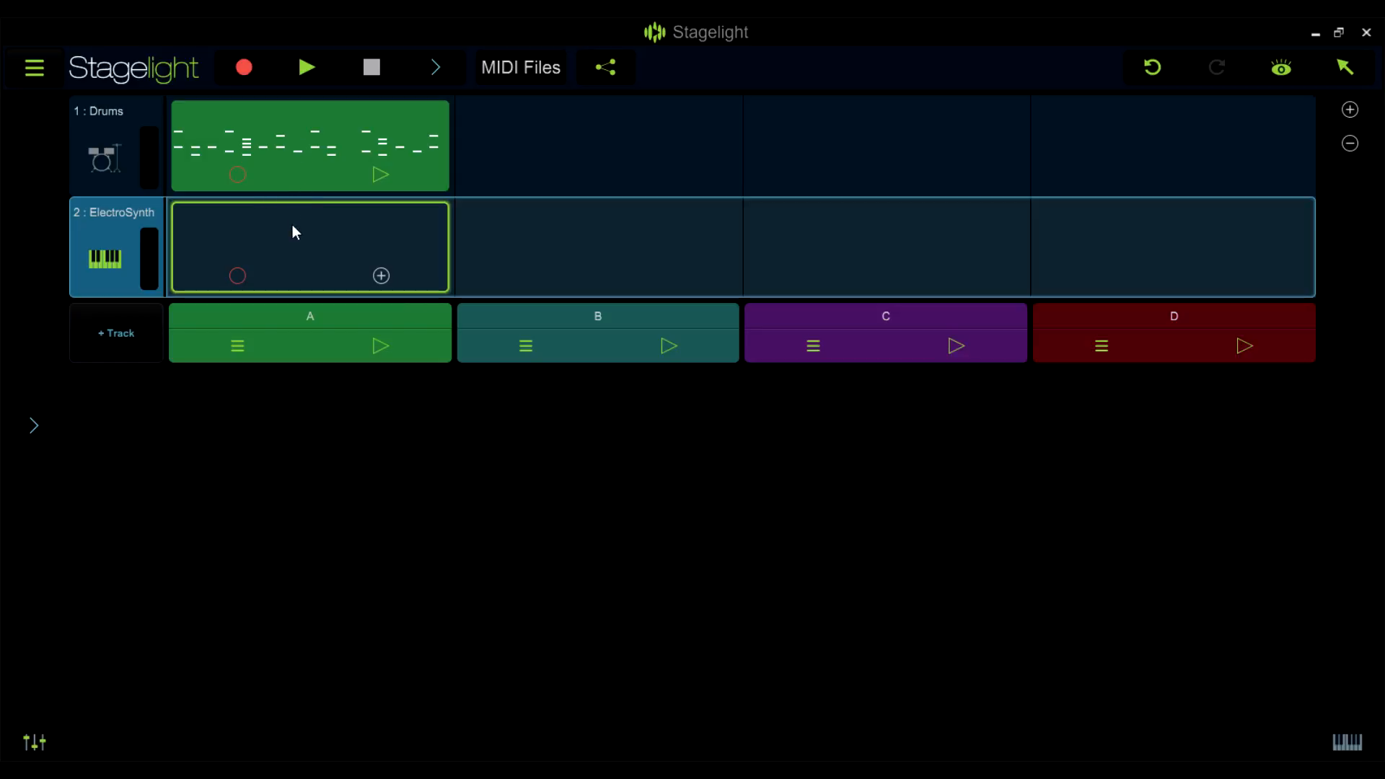
Step: Import Keys.mid into the ElectroSynth track's first clip and check its notes in the editor
left_click(381, 276)
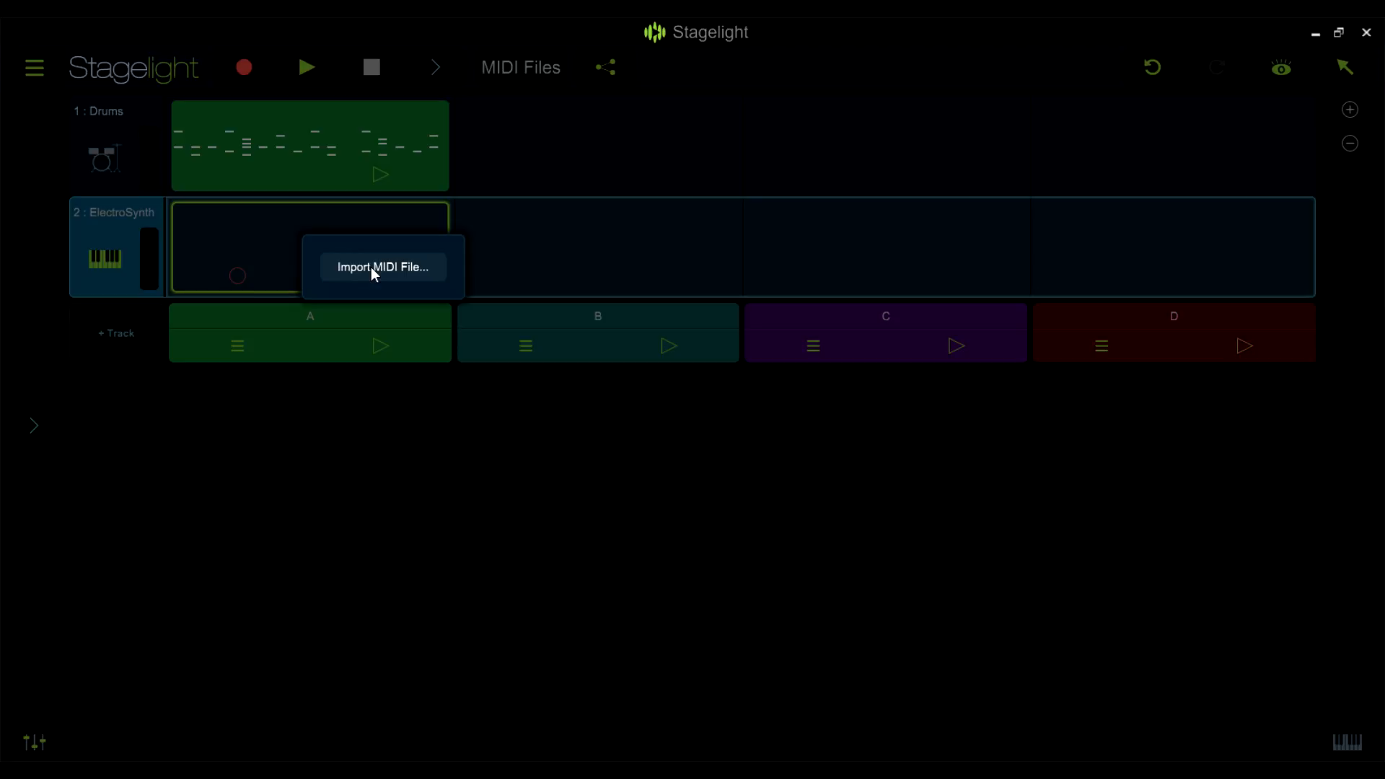
left_click(381, 267)
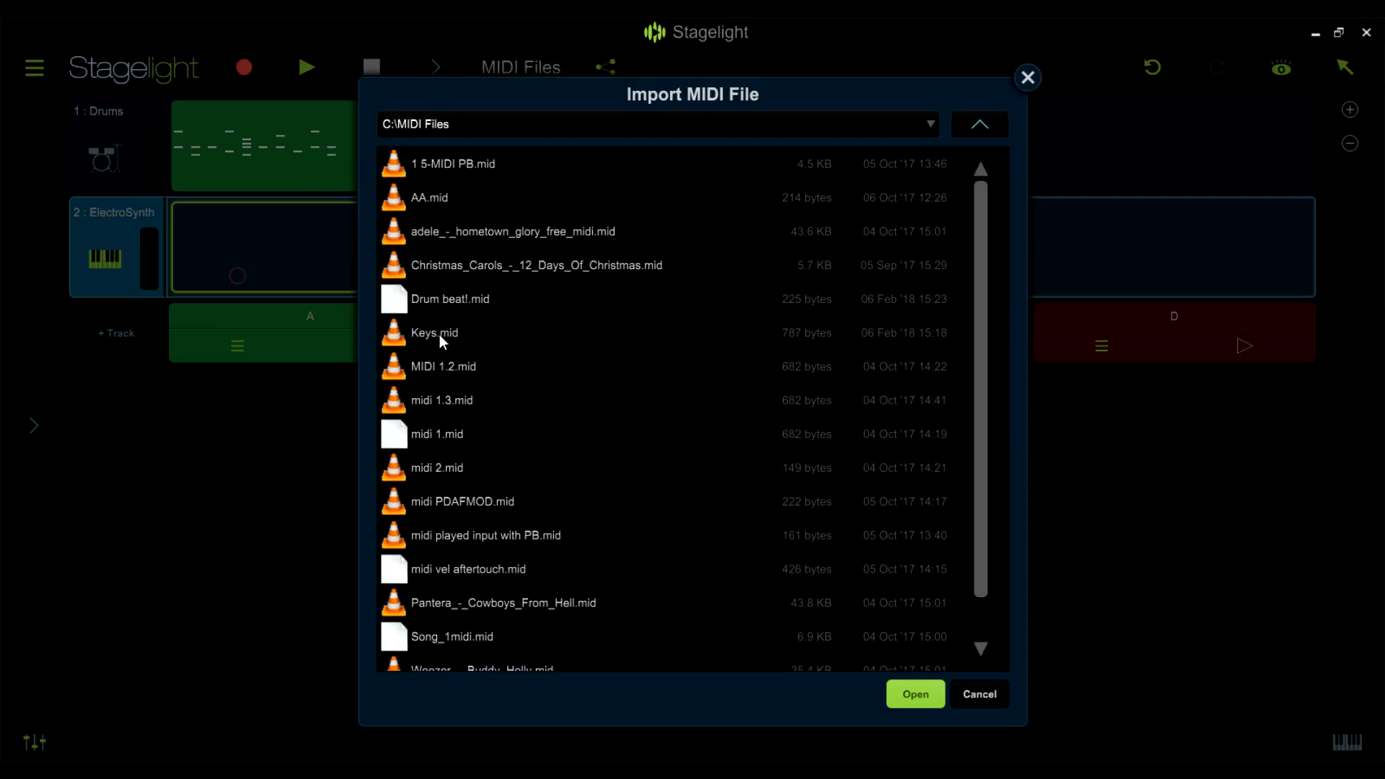
left_click(435, 332)
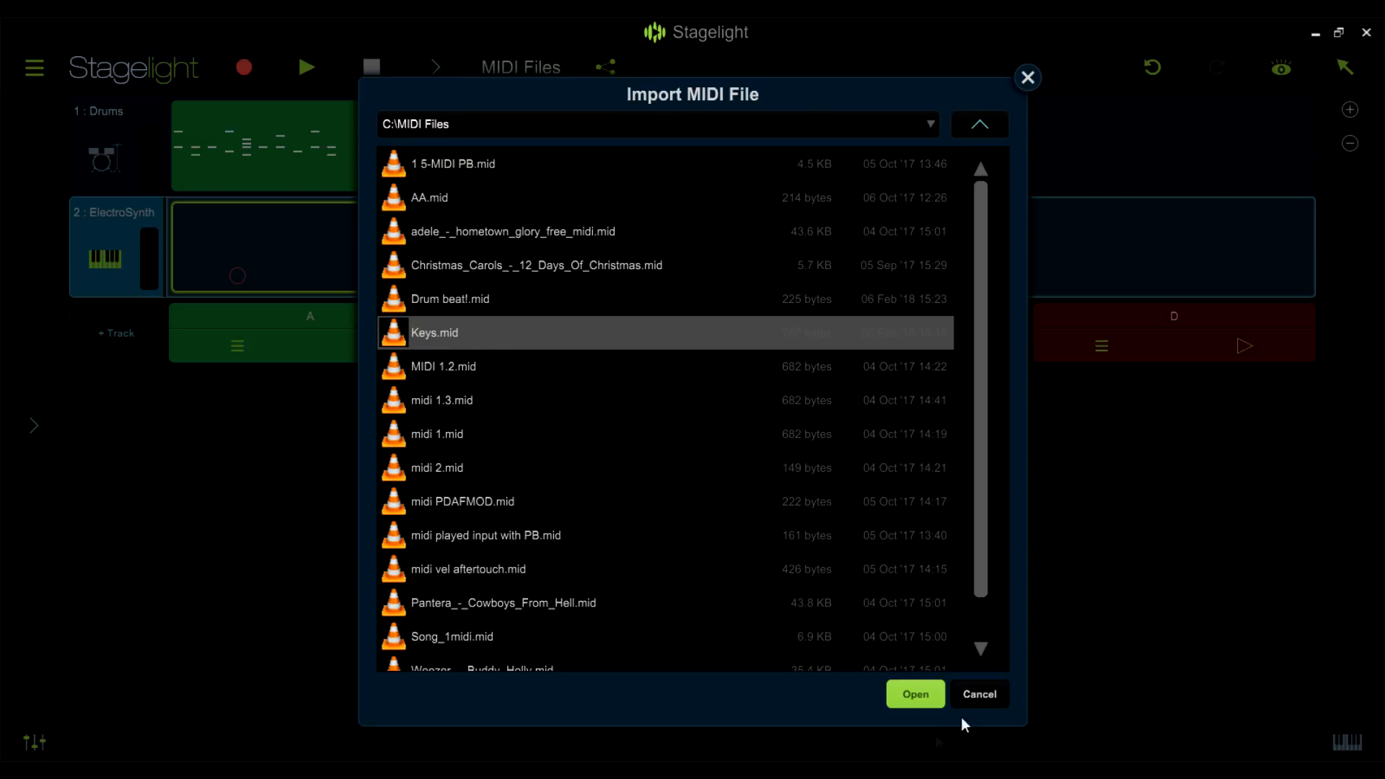
left_click(915, 694)
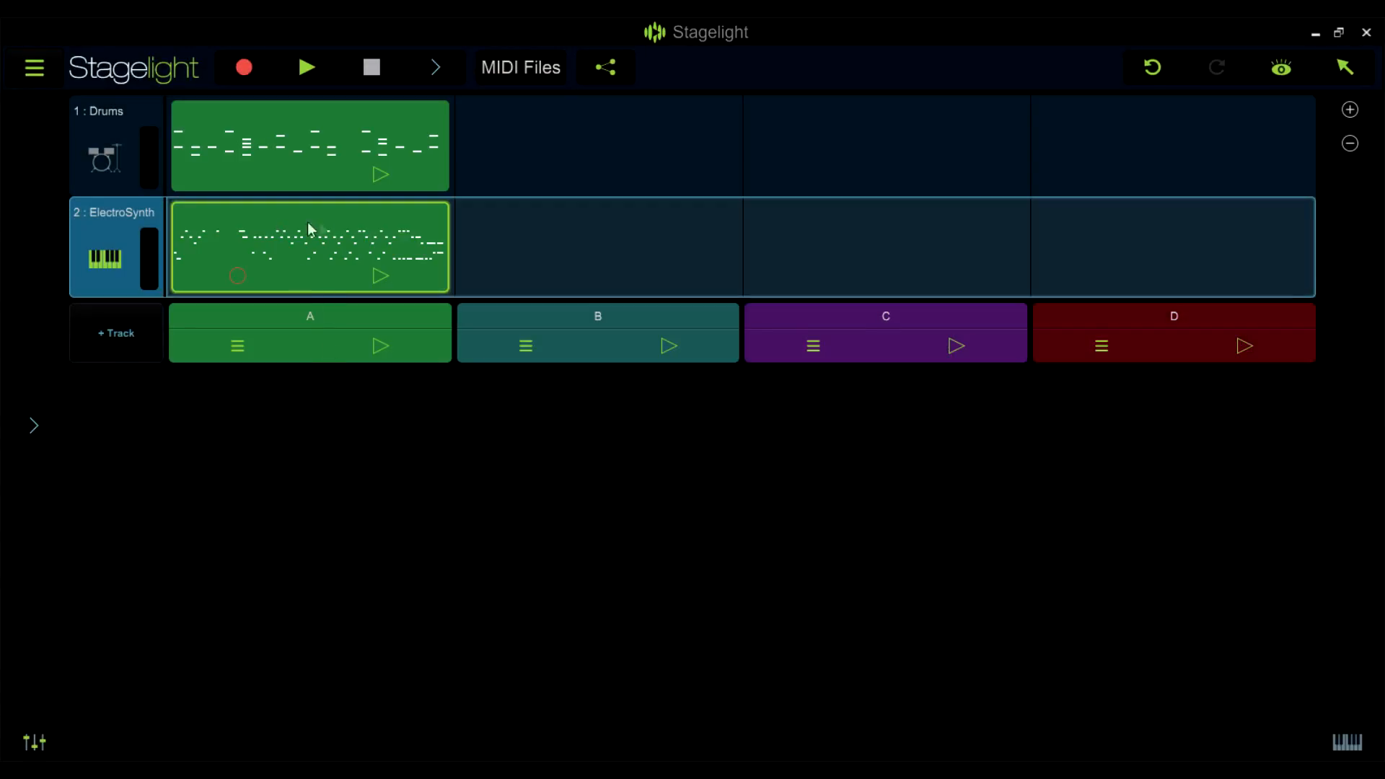
double_click(309, 247)
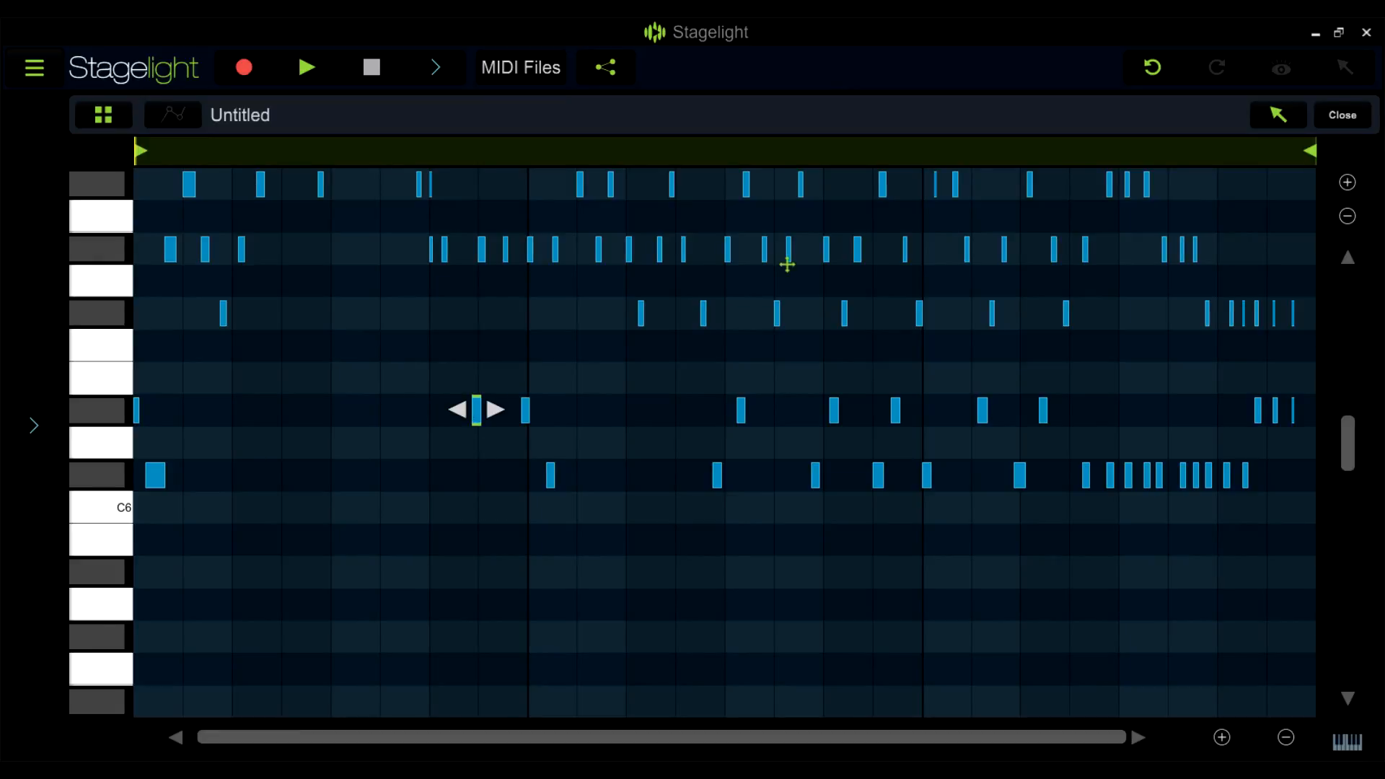
left_click(1342, 114)
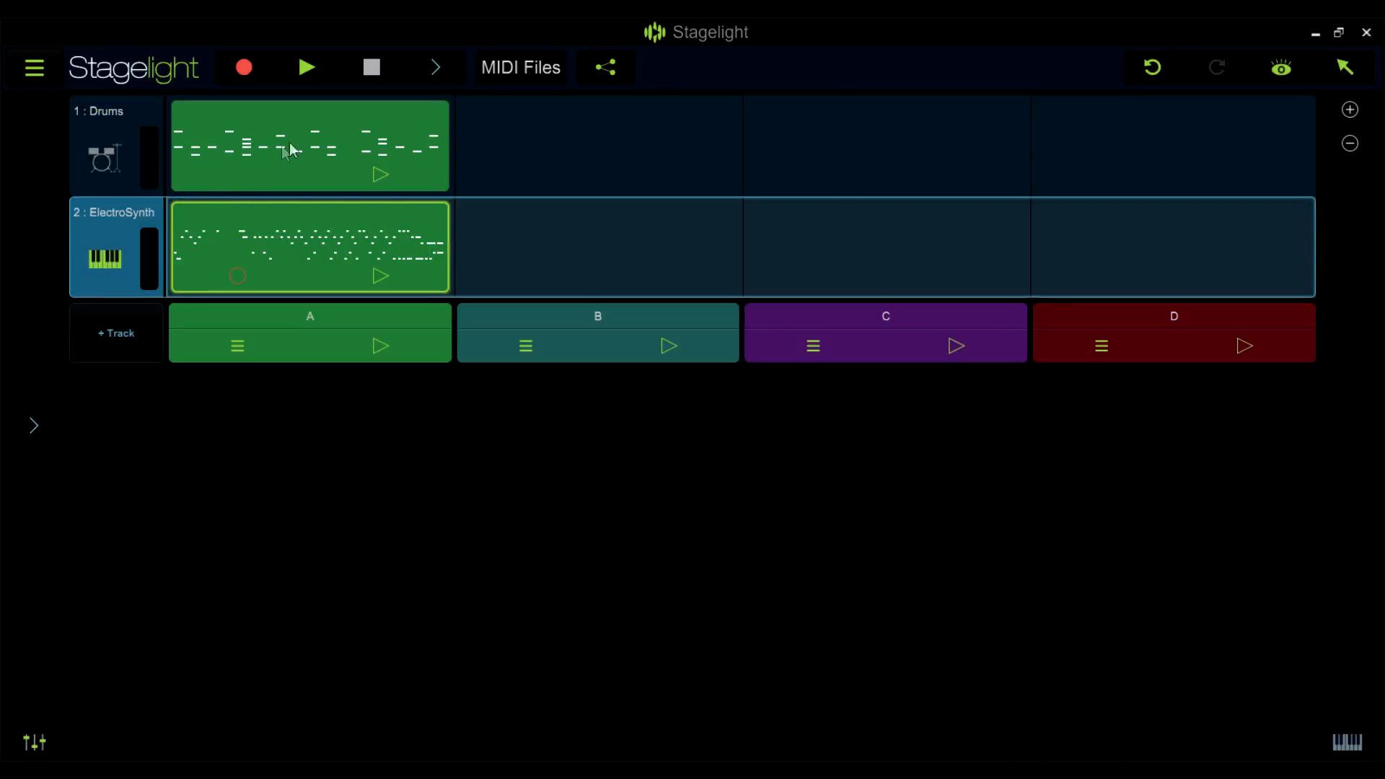
Step: Export the Drums clip as a MIDI file named Beat
right_click(291, 148)
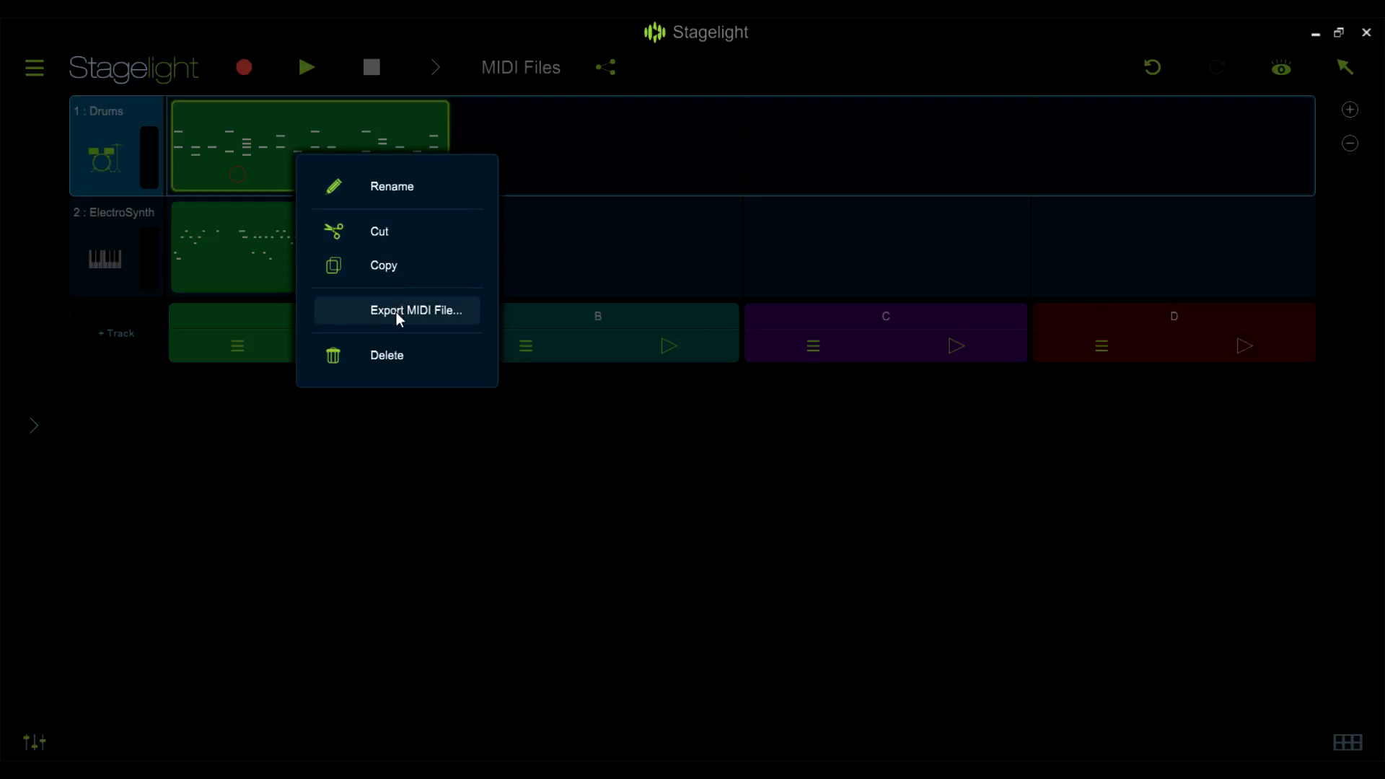
left_click(416, 311)
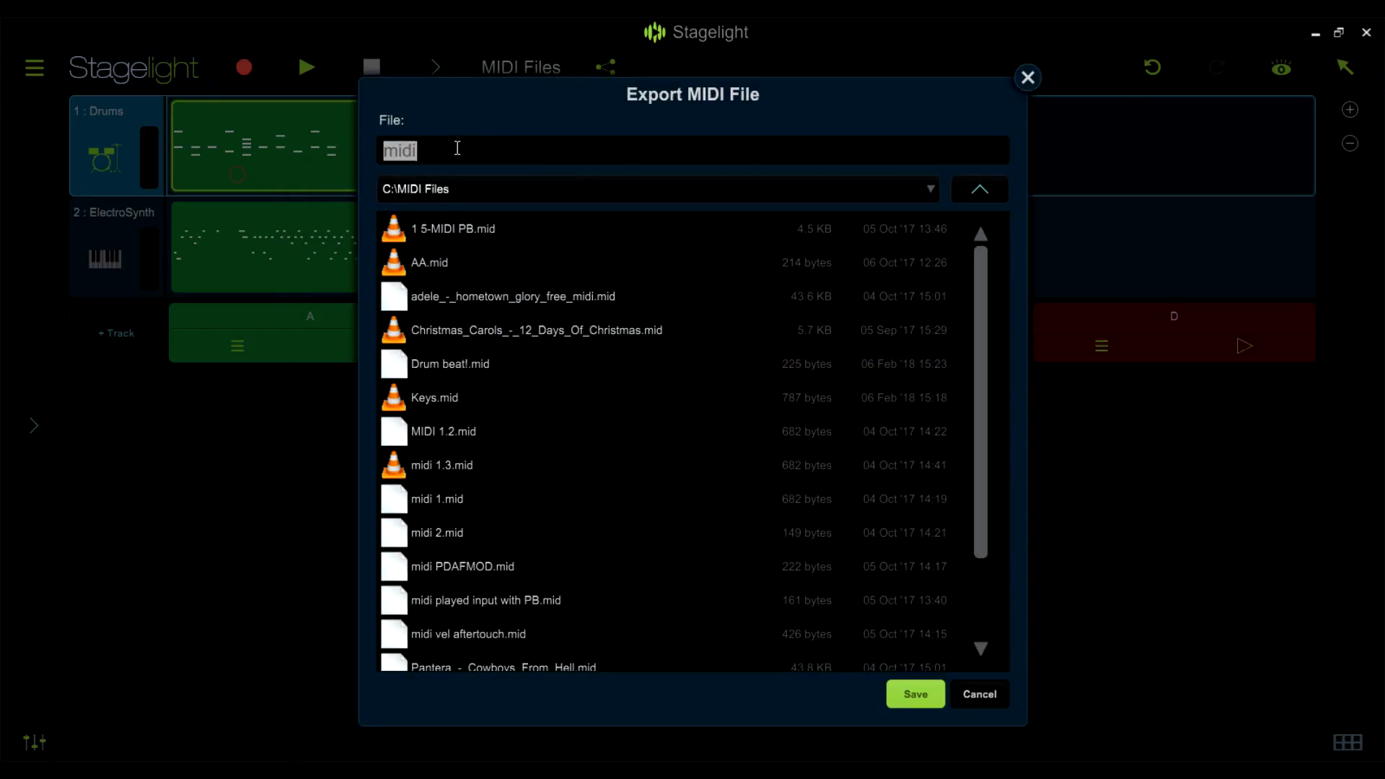
type("Beat")
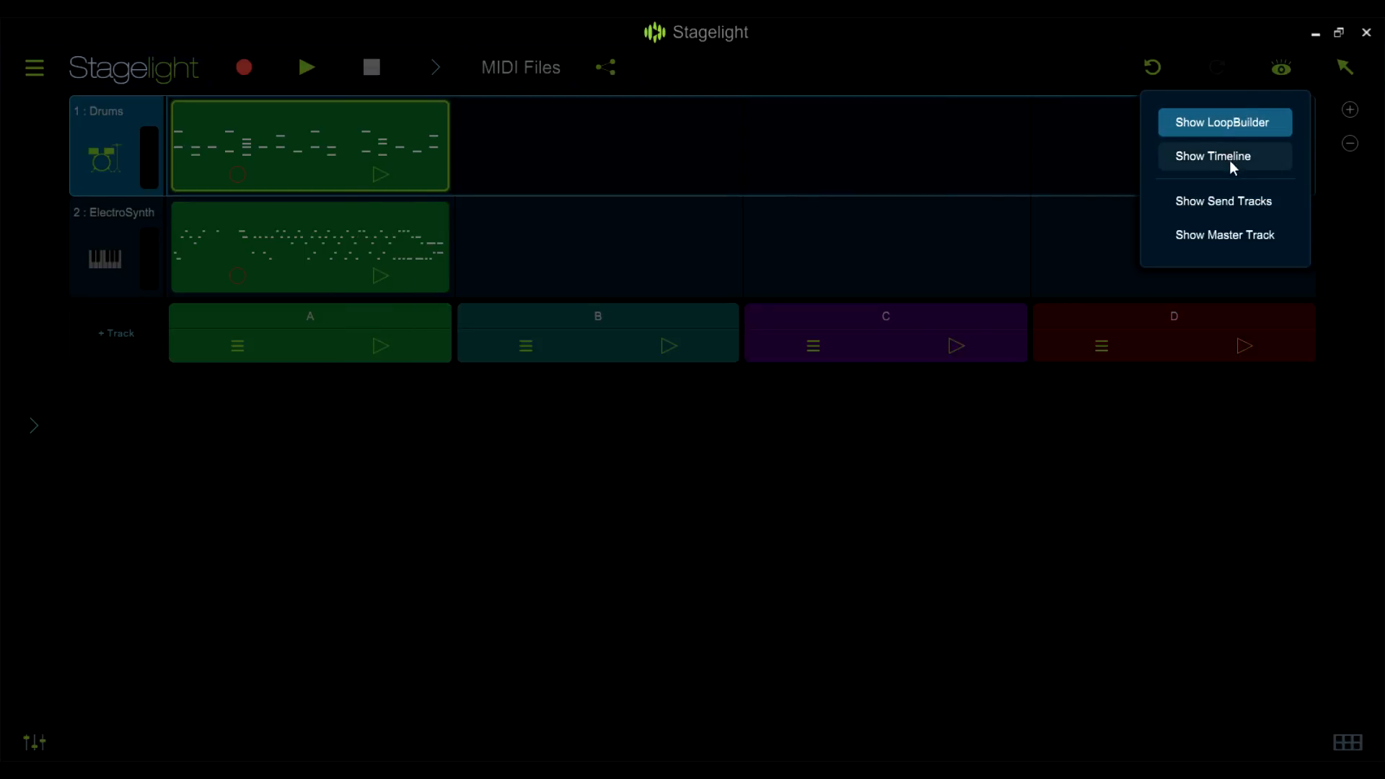
Step: Show the Timeline and reach the Song menu's MIDI import command
left_click(1214, 156)
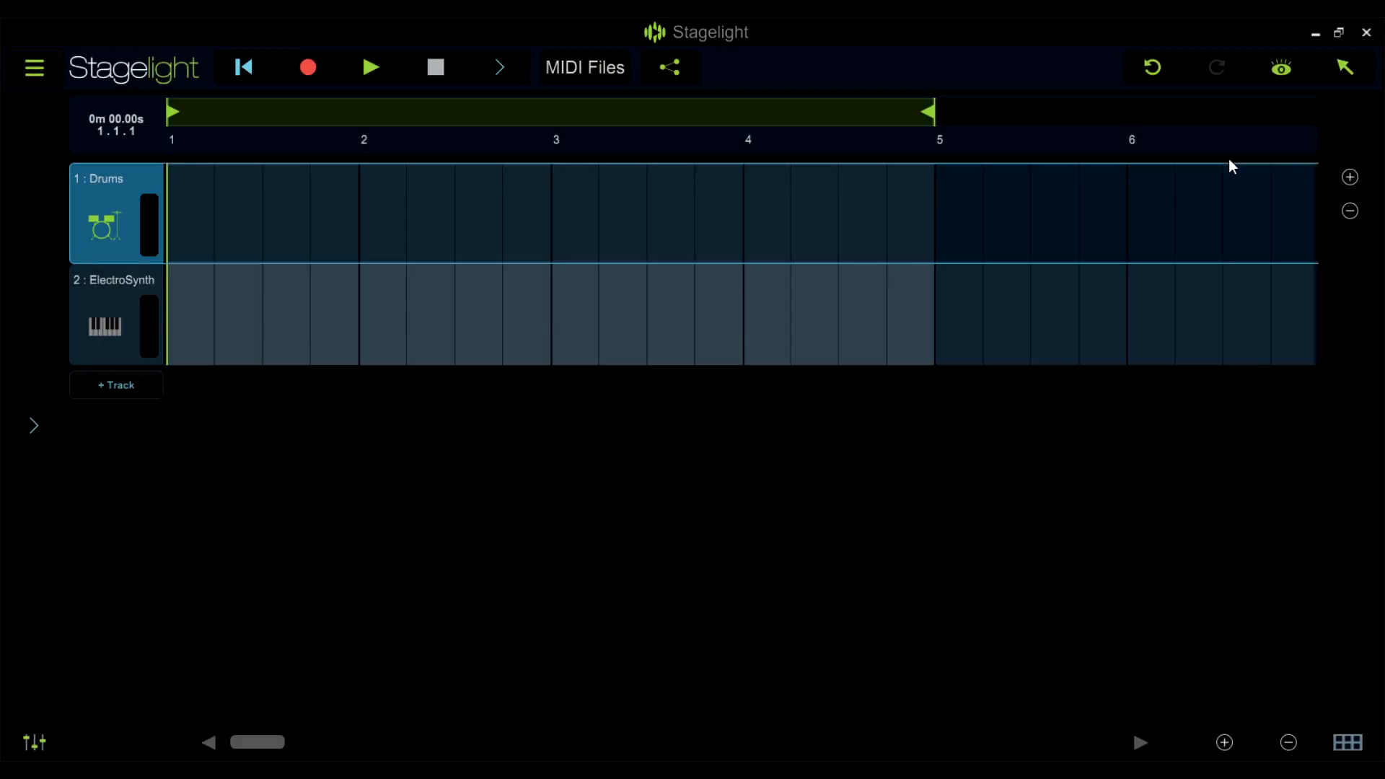
left_click(34, 68)
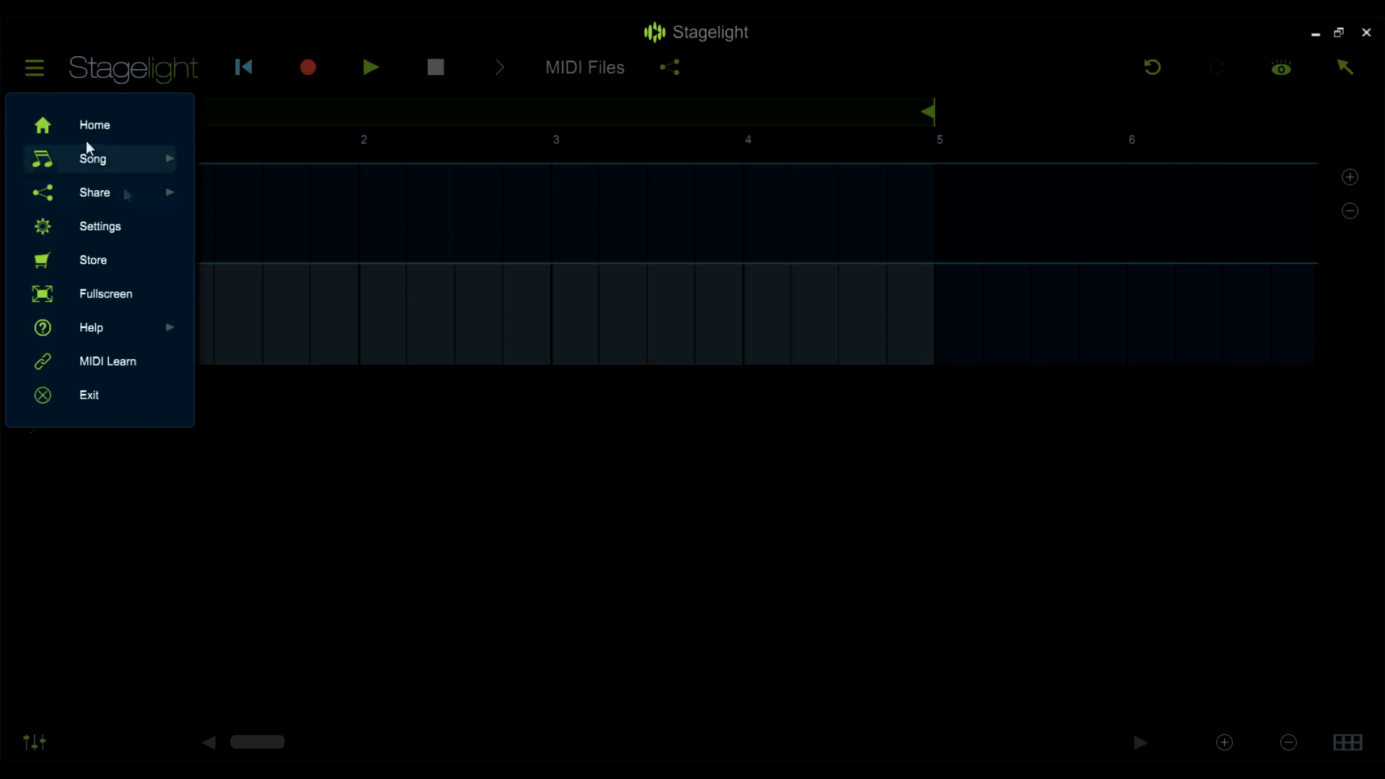
left_click(93, 159)
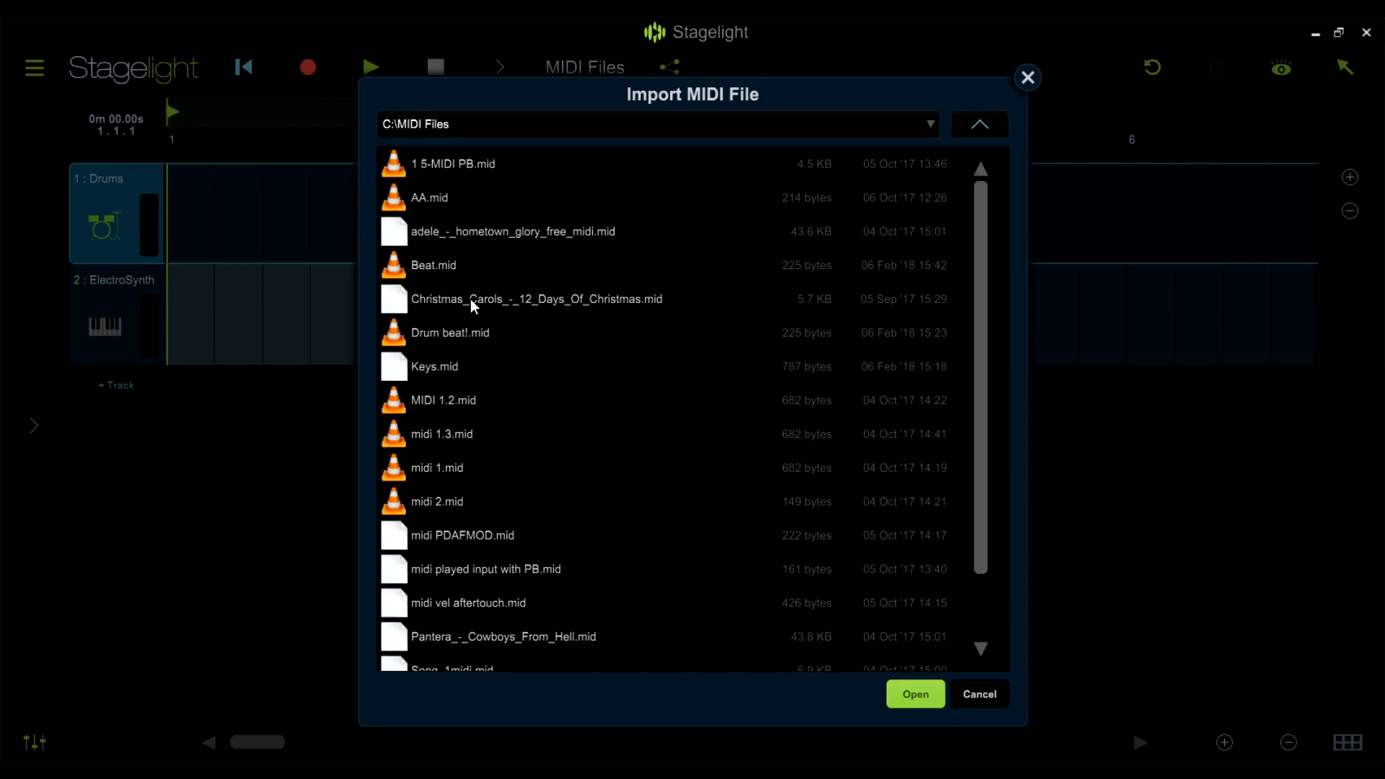
Step: Import the multi-track MIDI song and switch MIDI Track 6 to the ElectroSynth instrument
left_click(915, 694)
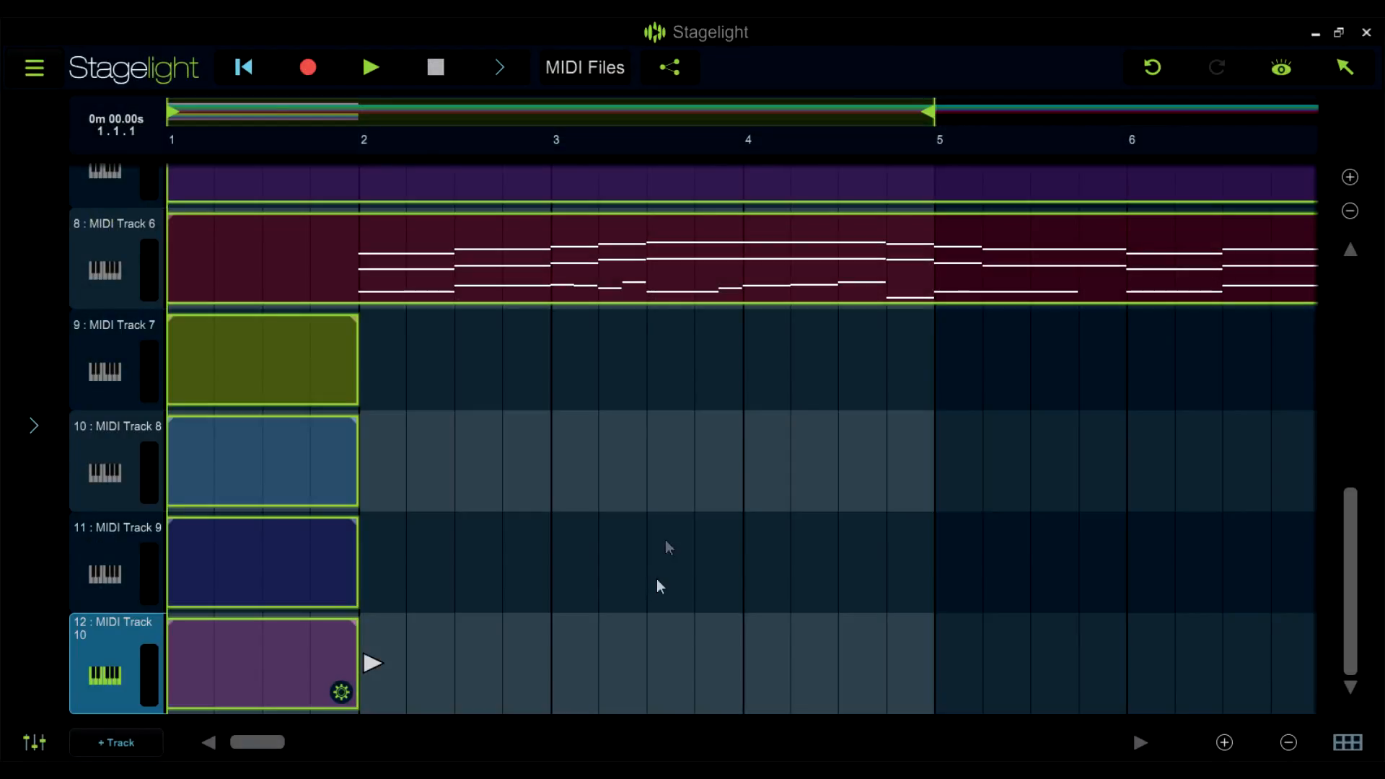
left_click(115, 257)
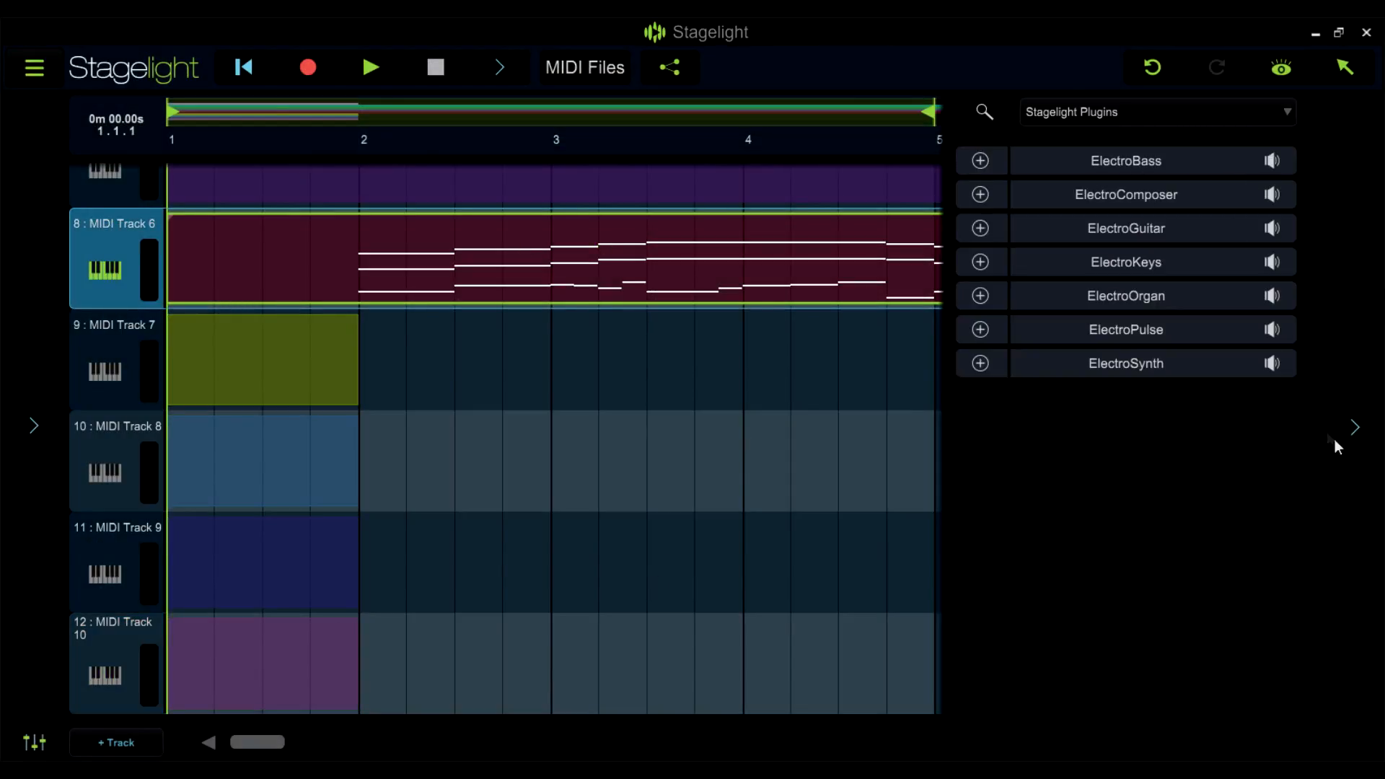
left_click(1125, 364)
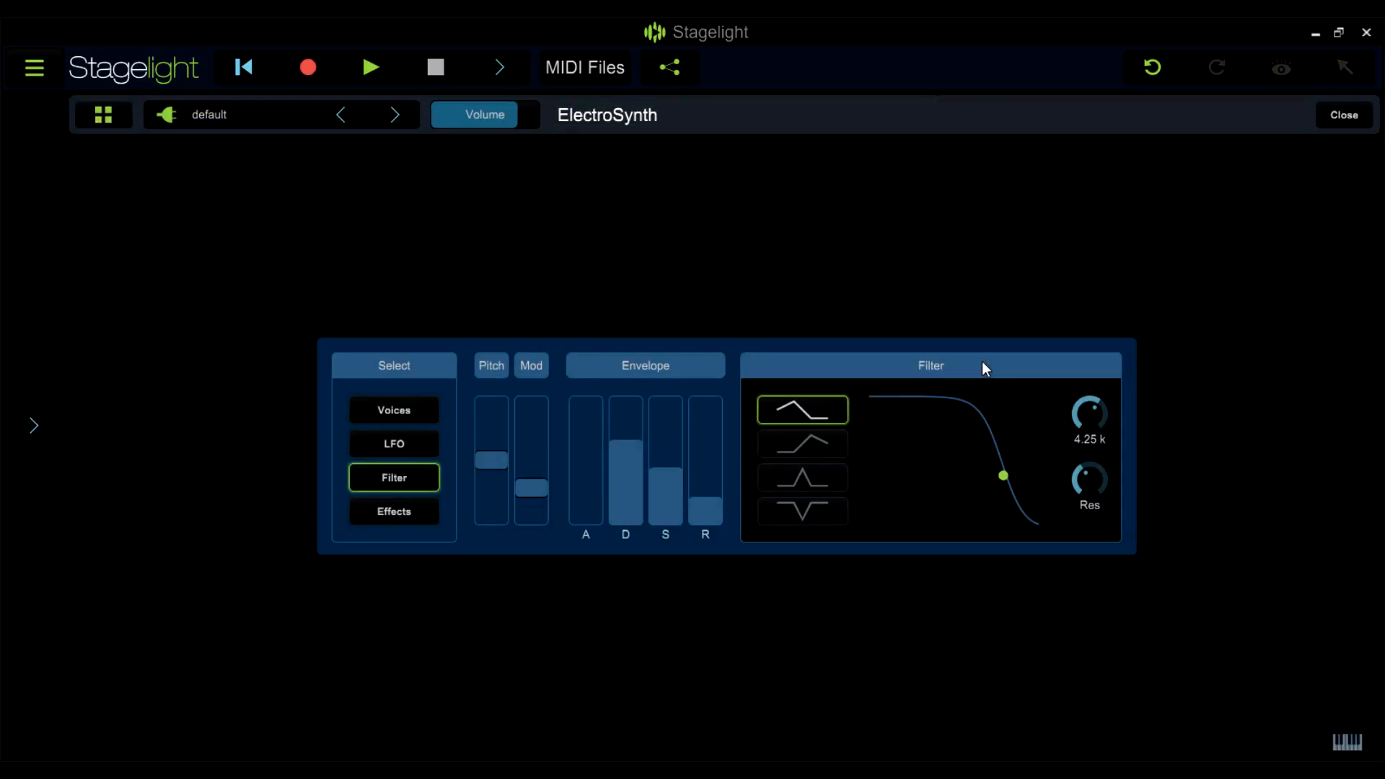
left_click(1344, 116)
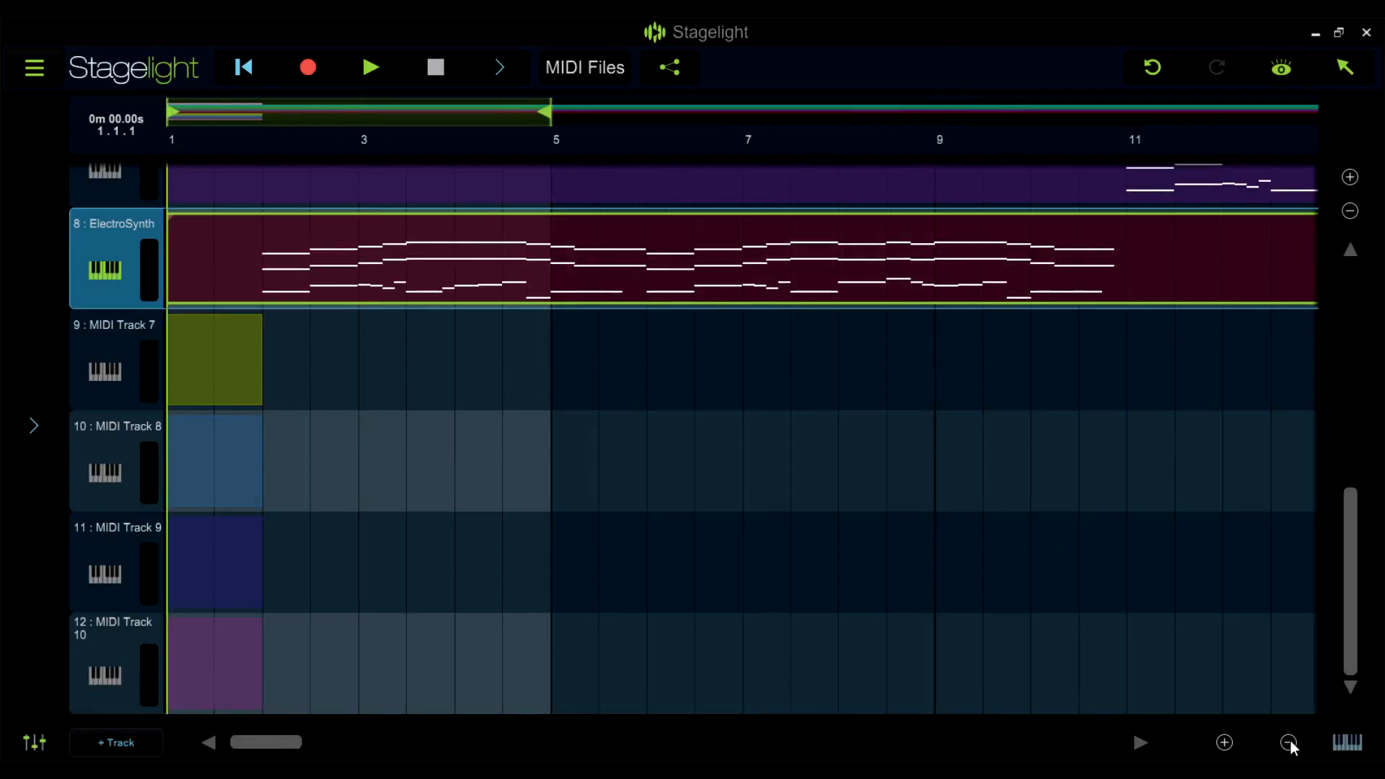
right_click(106, 269)
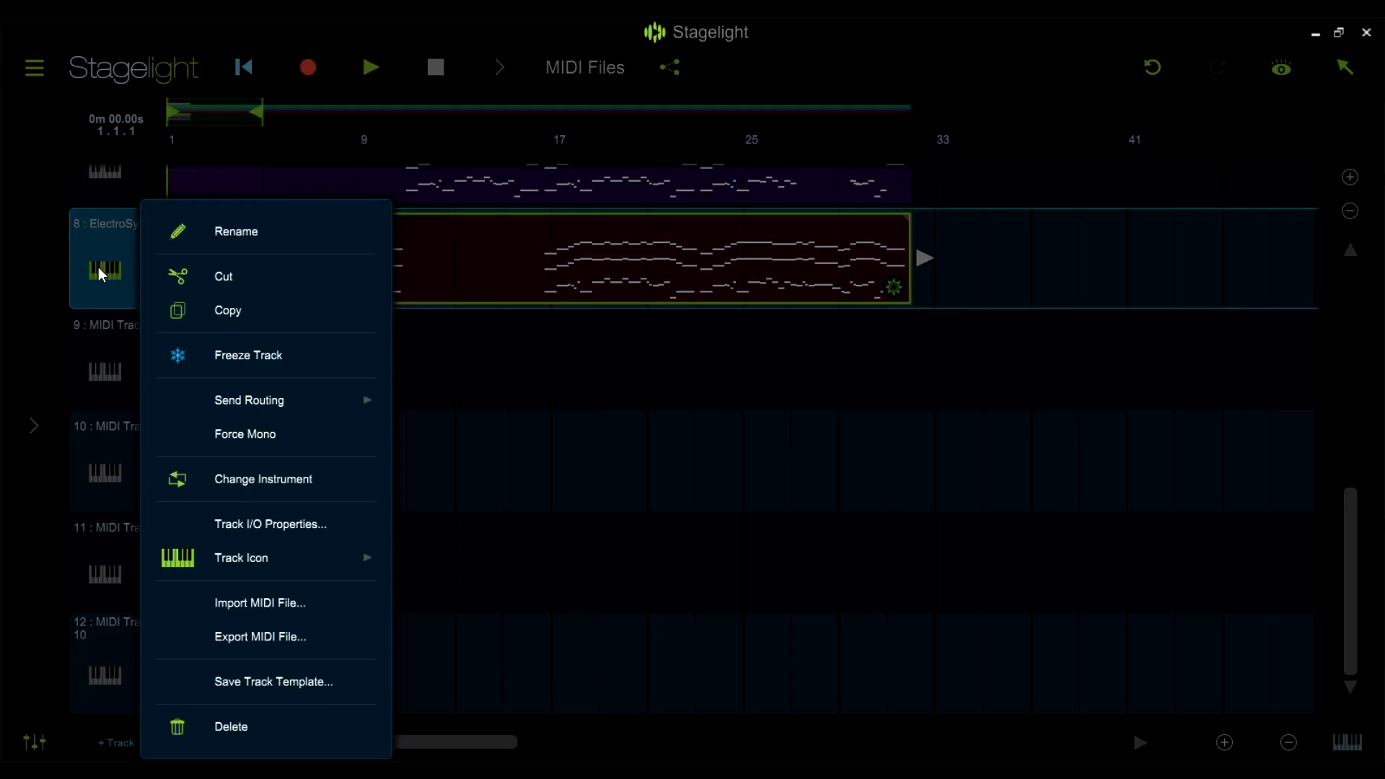
mouse_move(483, 738)
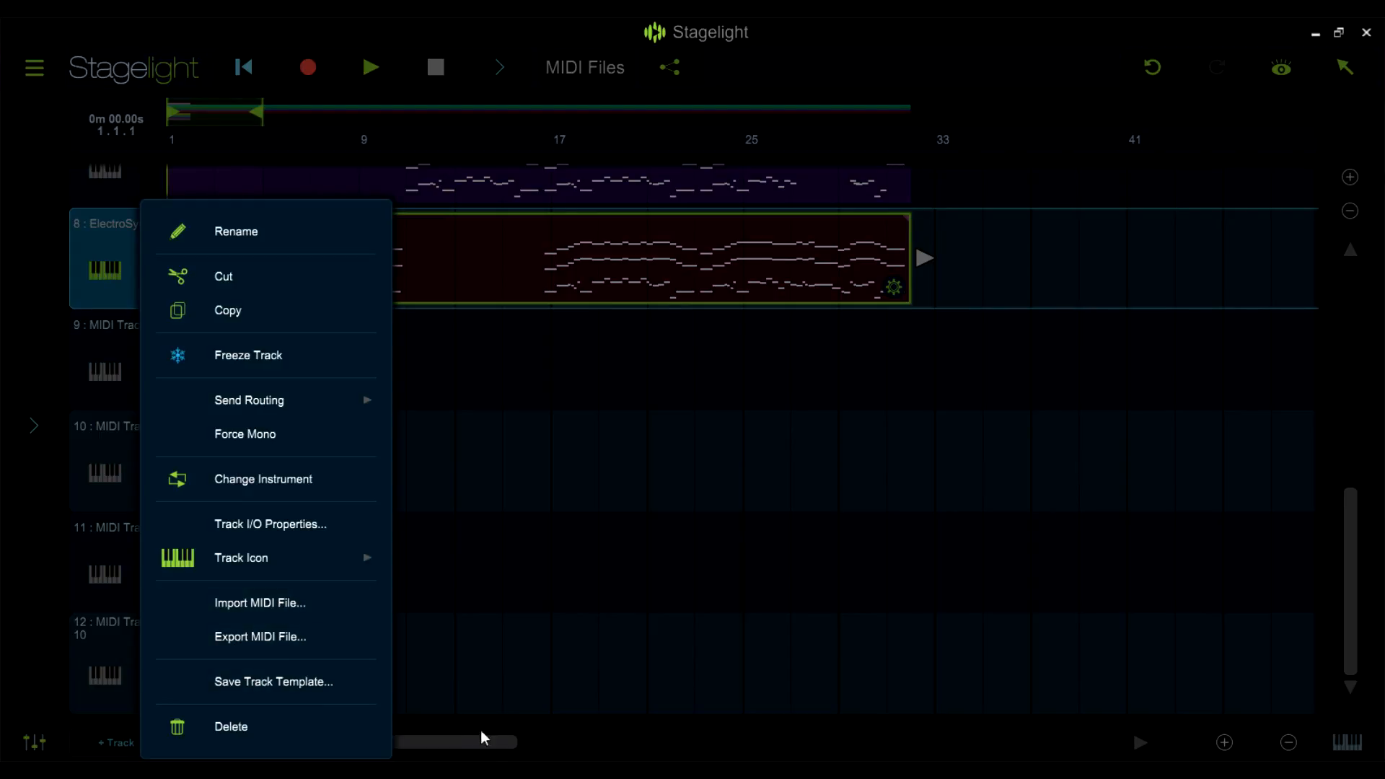